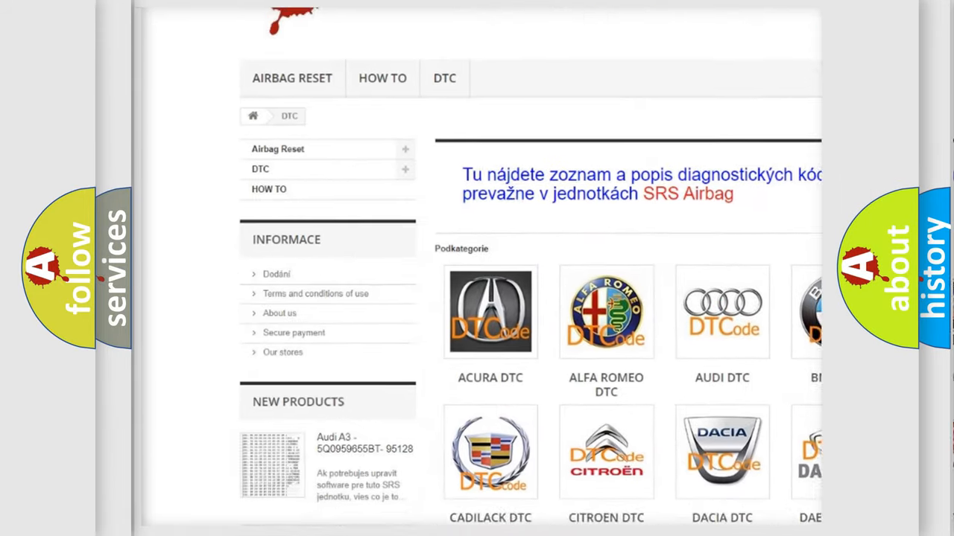
scroll("down", 3)
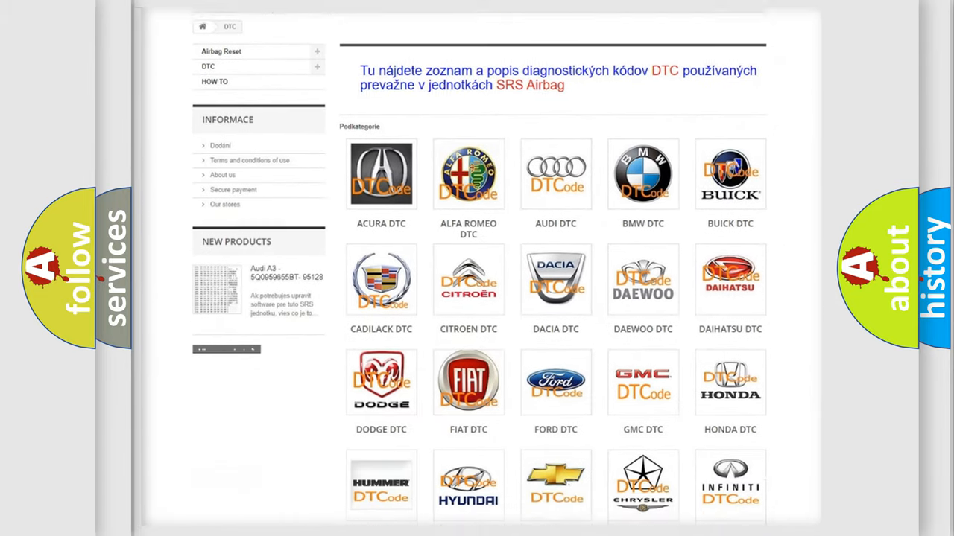
scroll("down", 3)
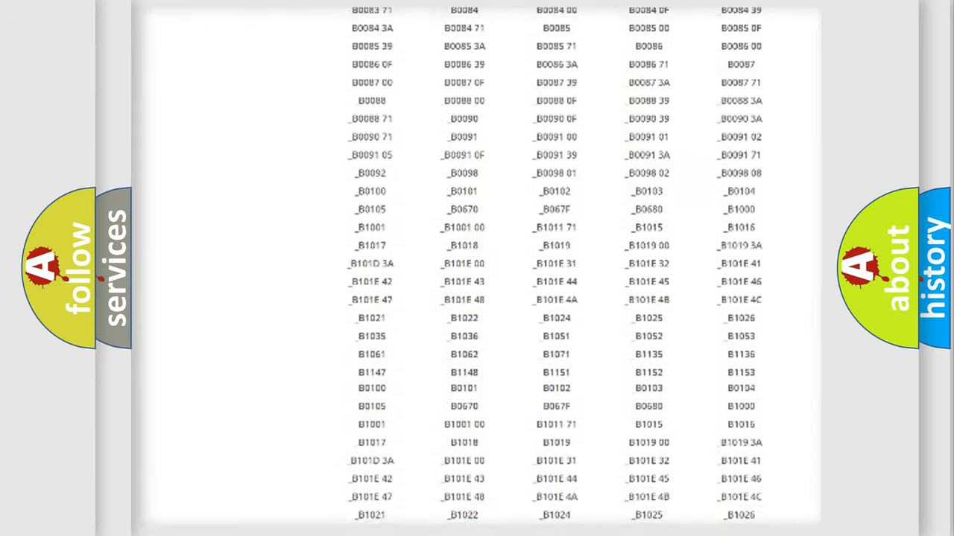
scroll("down", 3)
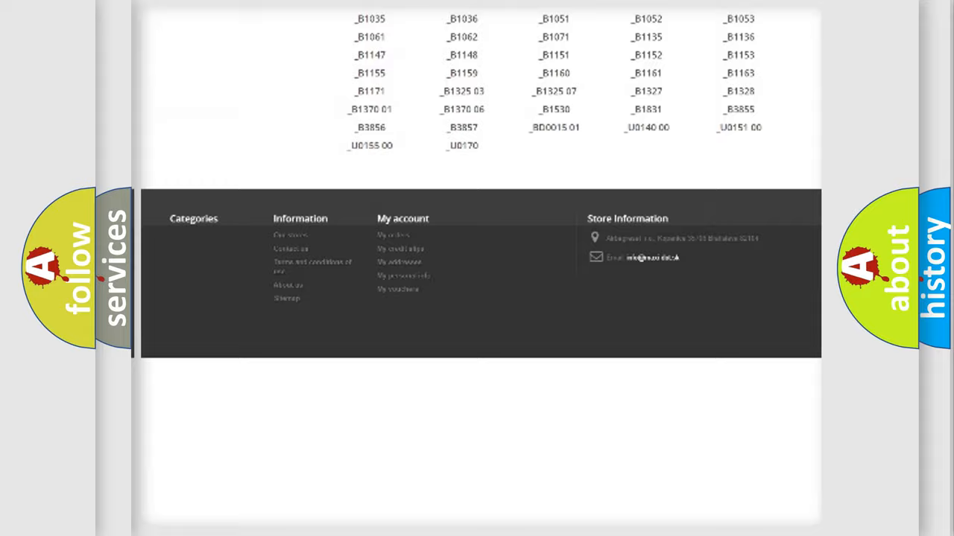